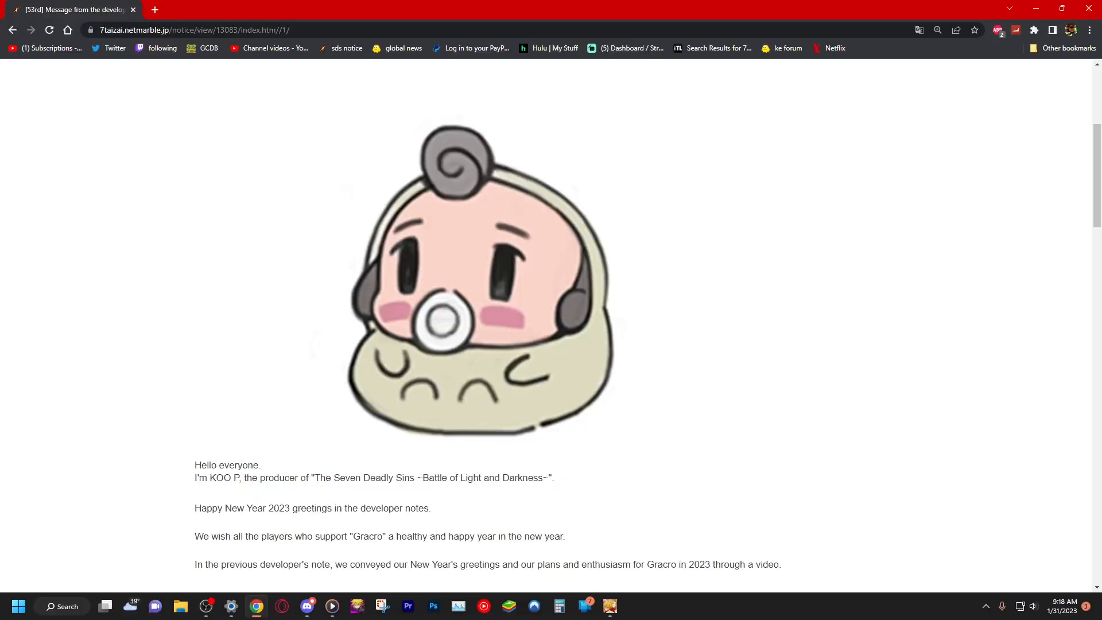
- Scroll past the mascot illustration to the producer's New Year greeting
scroll(down, 3)
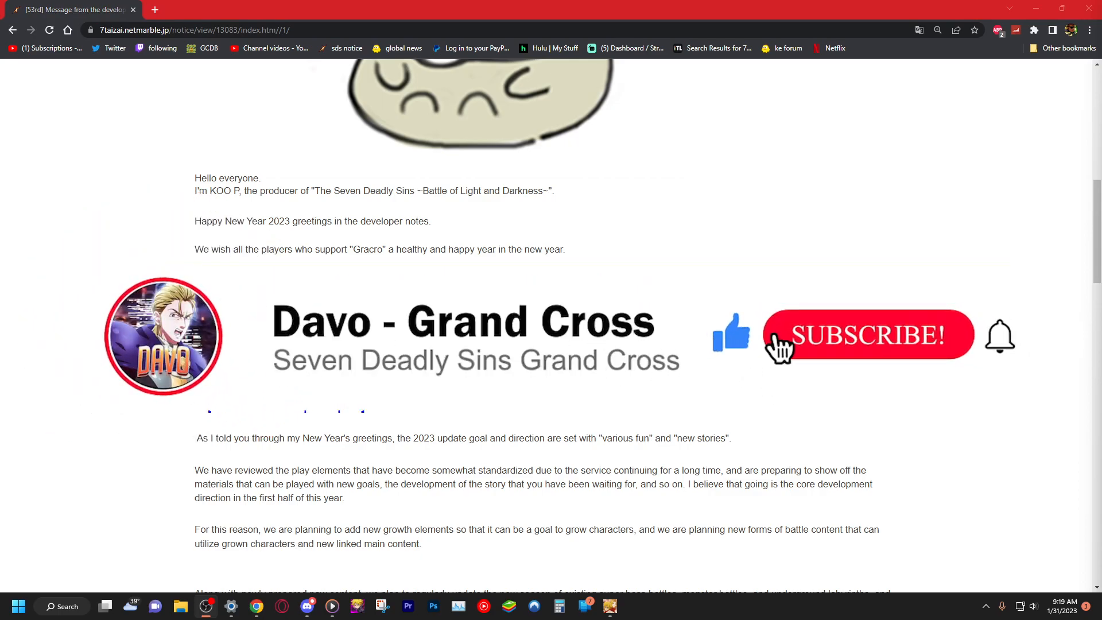
click(866, 334)
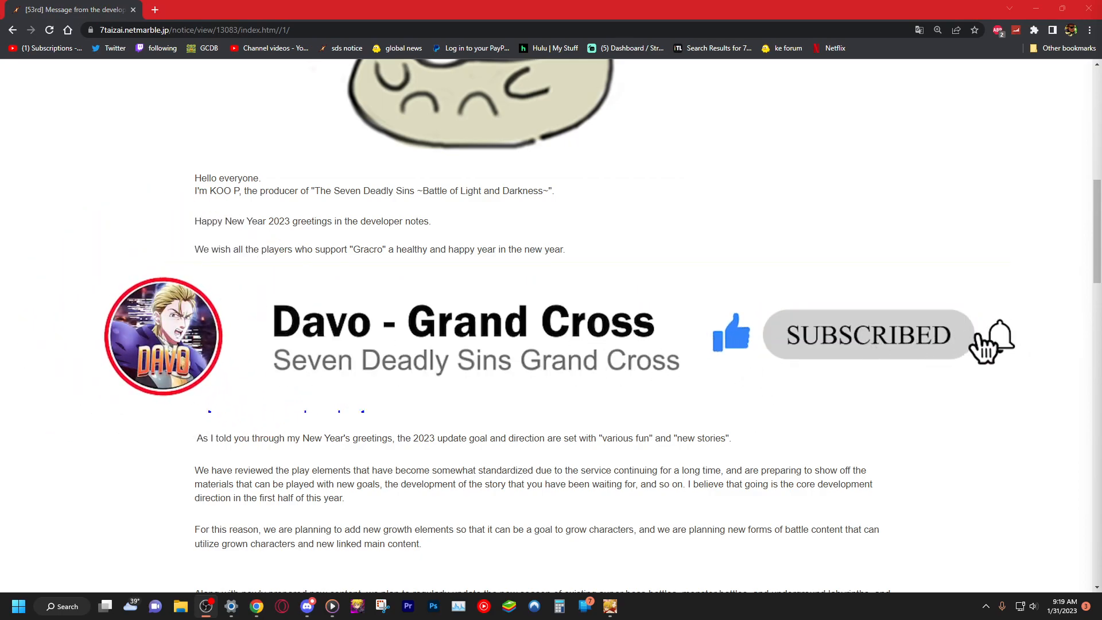
- Read '1. [About the 2023 update plan]': Four Knights sequel, Ragnarok content, collaboration
scroll(down, 3)
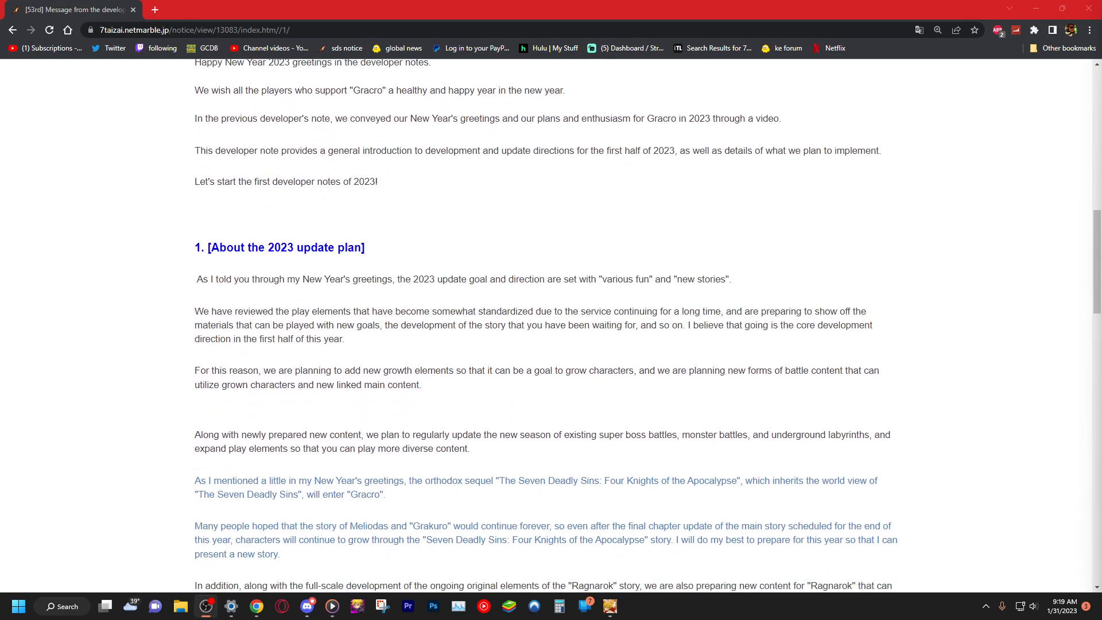
scroll(down, 3)
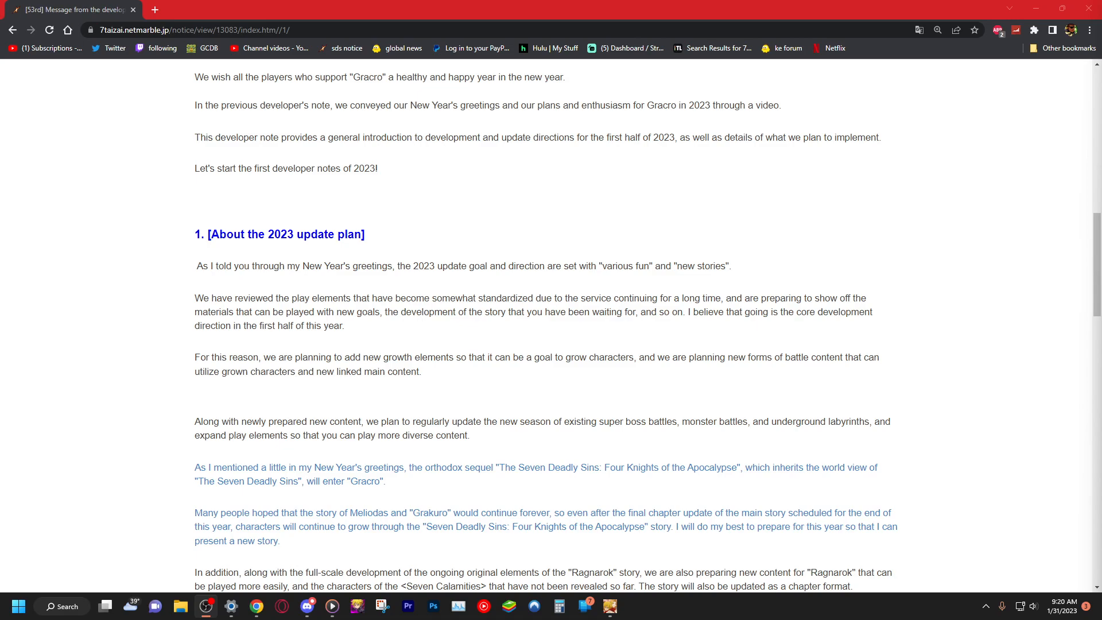
scroll(down, 3)
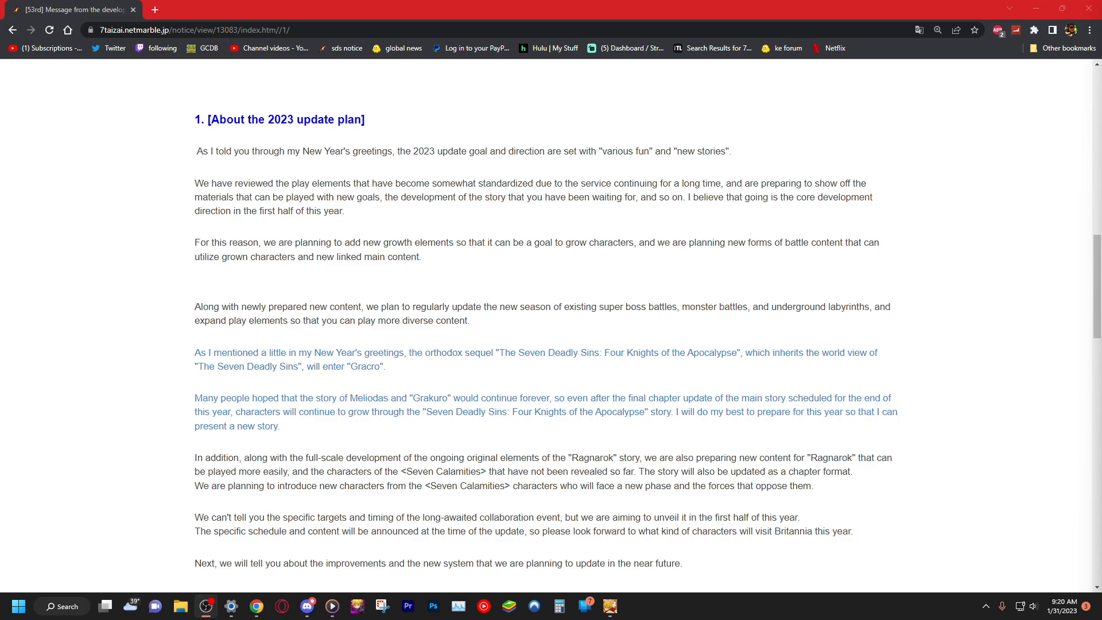
- Scroll until the '2. [About the underground labyrinth]' heading is visible
scroll(down, 3)
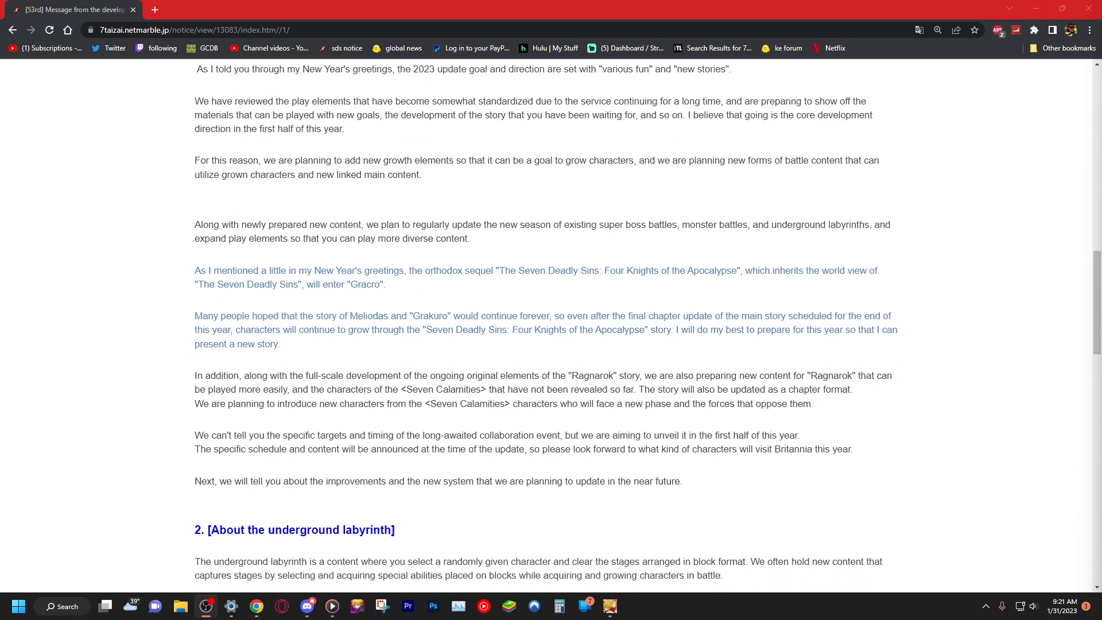
scroll(down, 3)
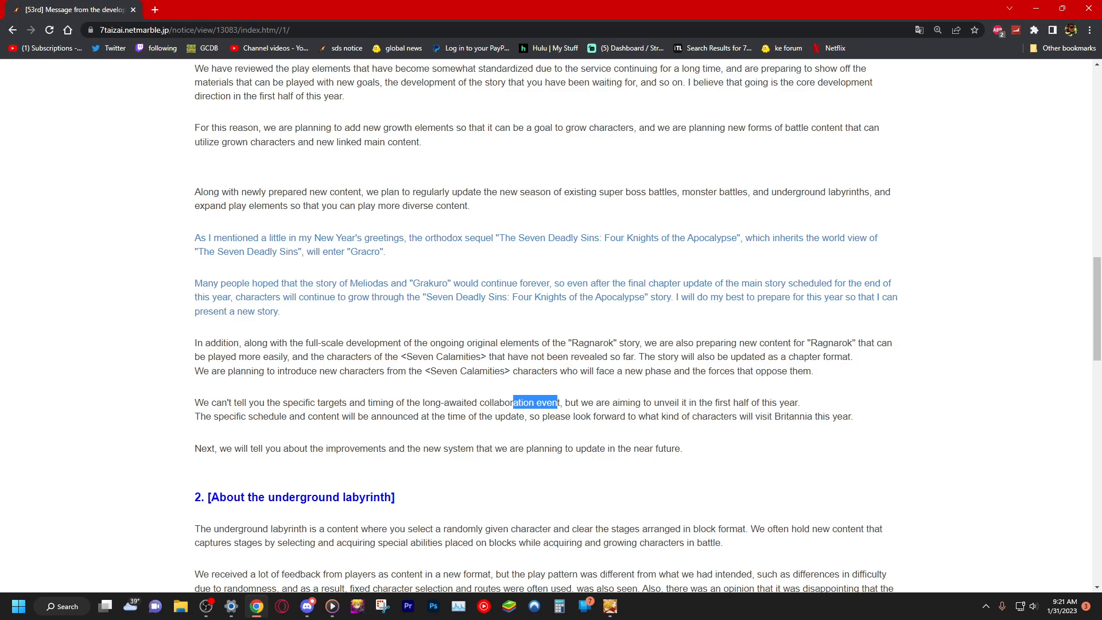
- Read section 2's player feedback and season 3 labyrinth changes, dragging across lines
scroll(down, 3)
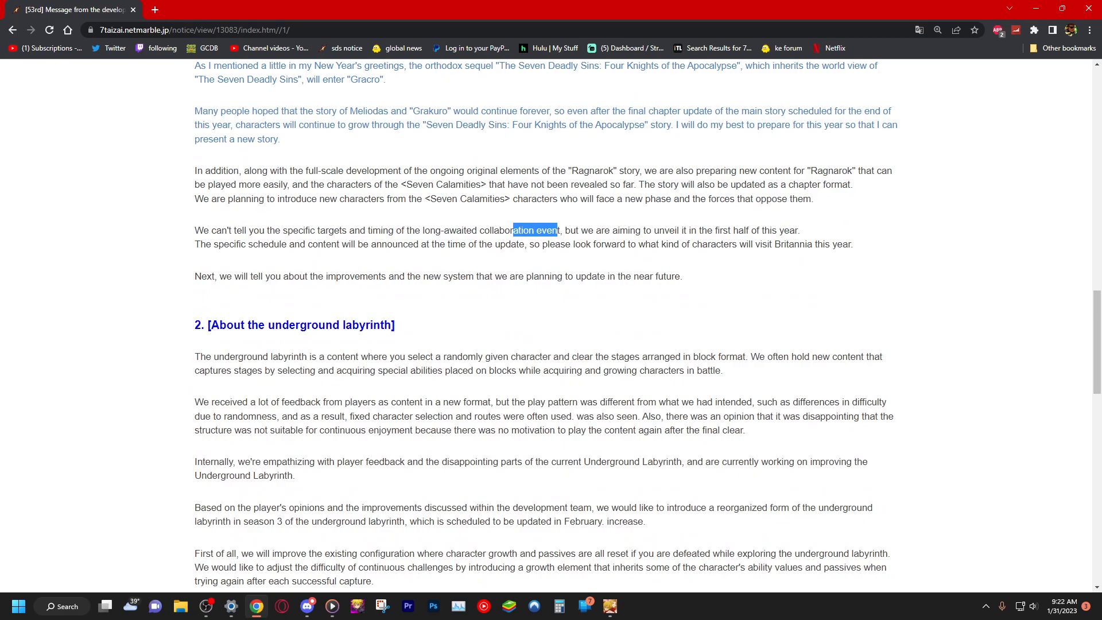
scroll(down, 3)
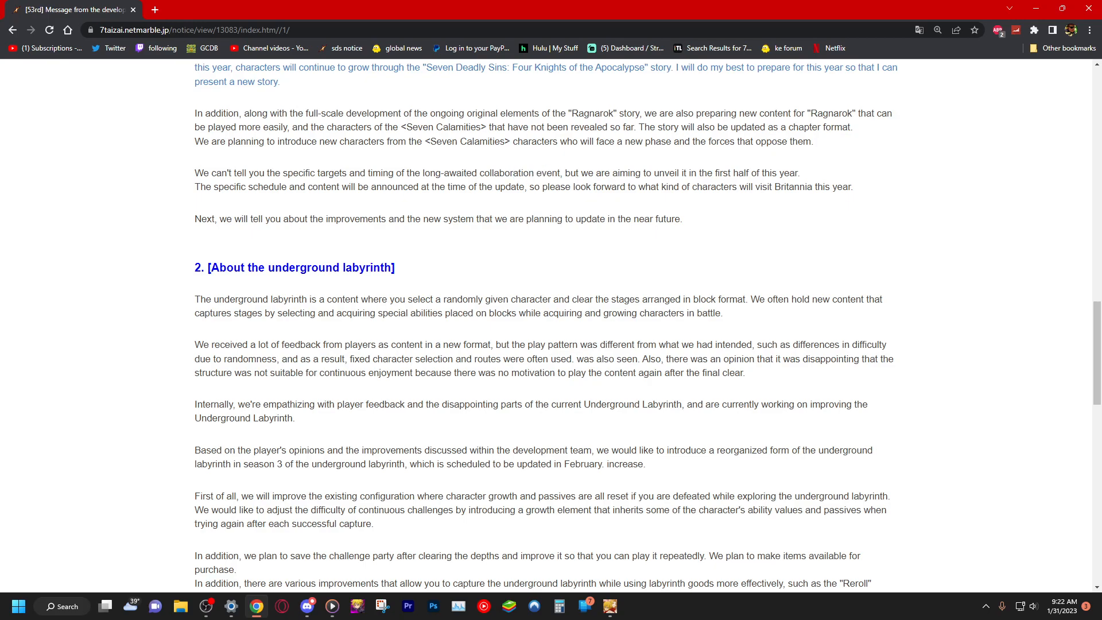
drag(378, 344, 745, 372)
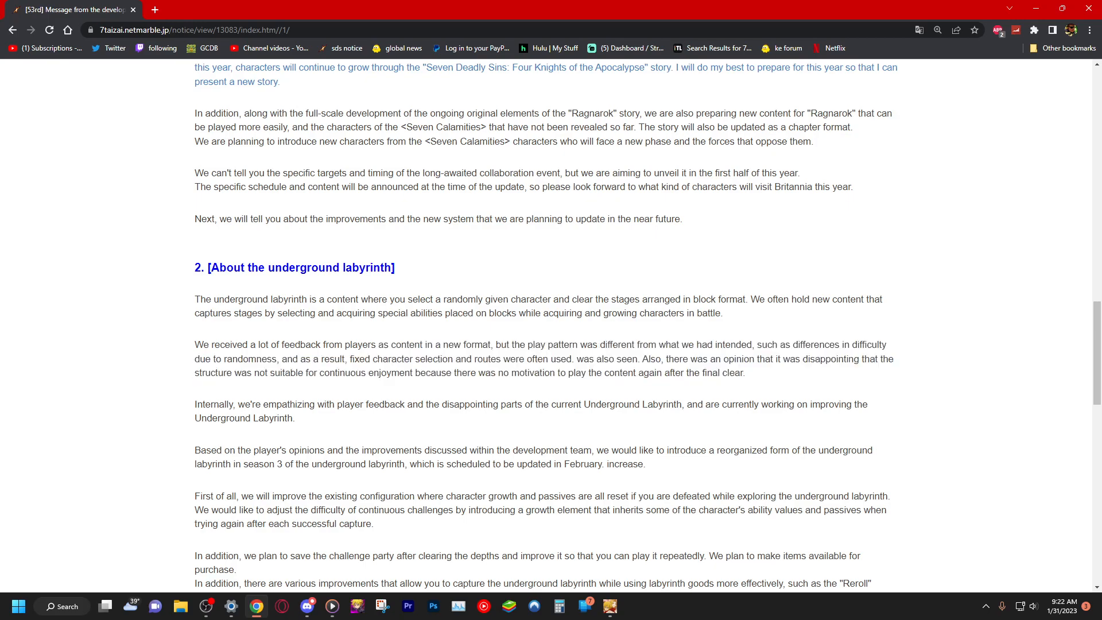
drag(497, 358, 745, 372)
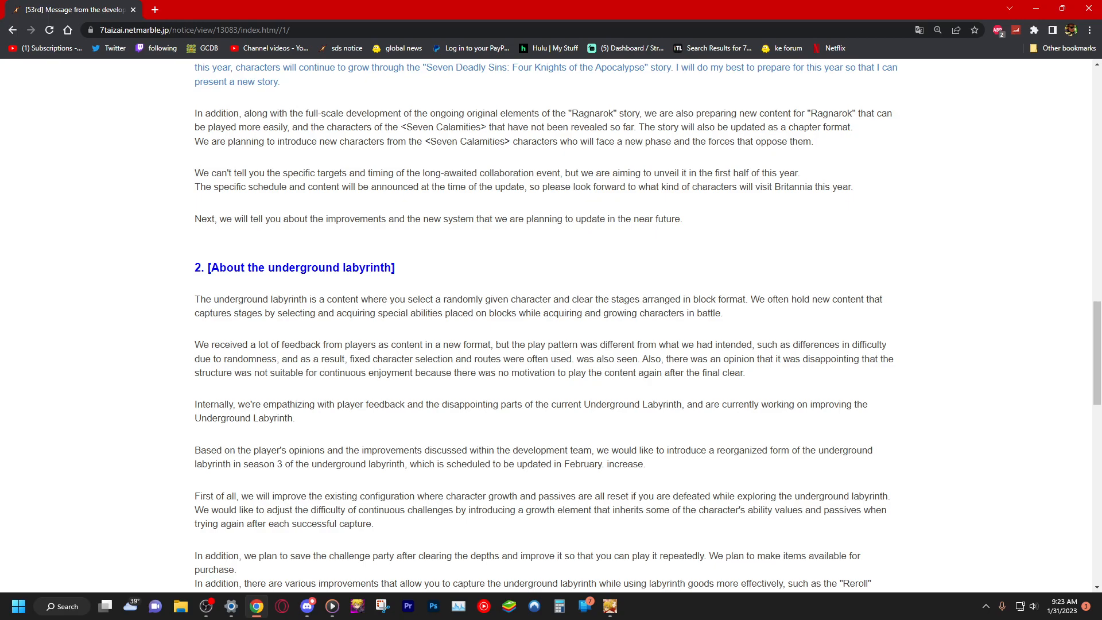
- Scroll until the '3. [Addition of knight missions and additional systems]' heading appears
scroll(down, 3)
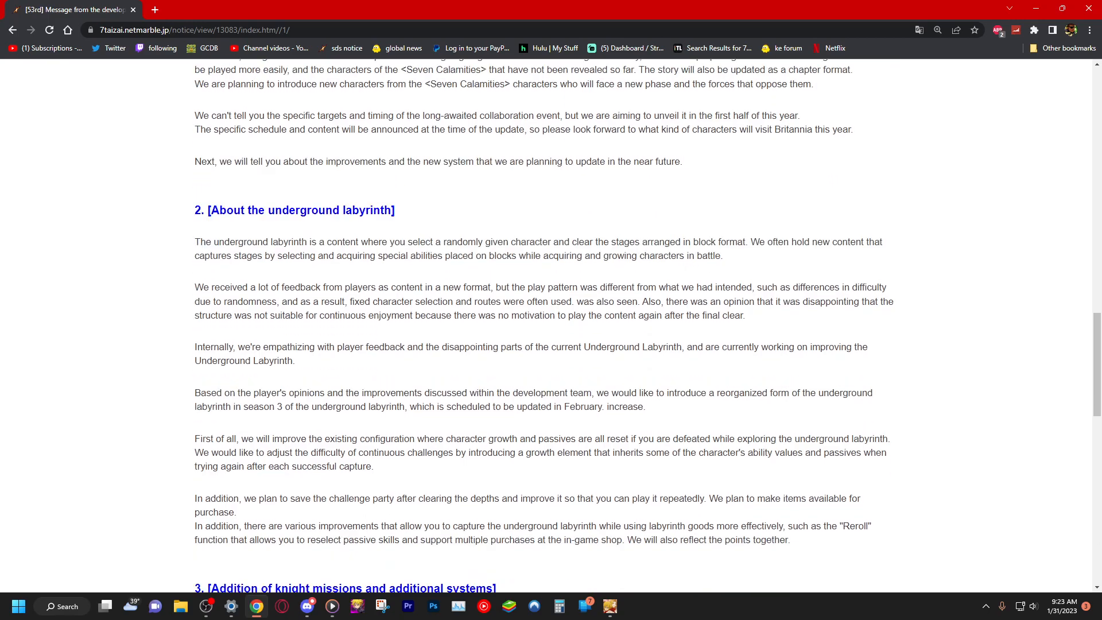
scroll(down, 3)
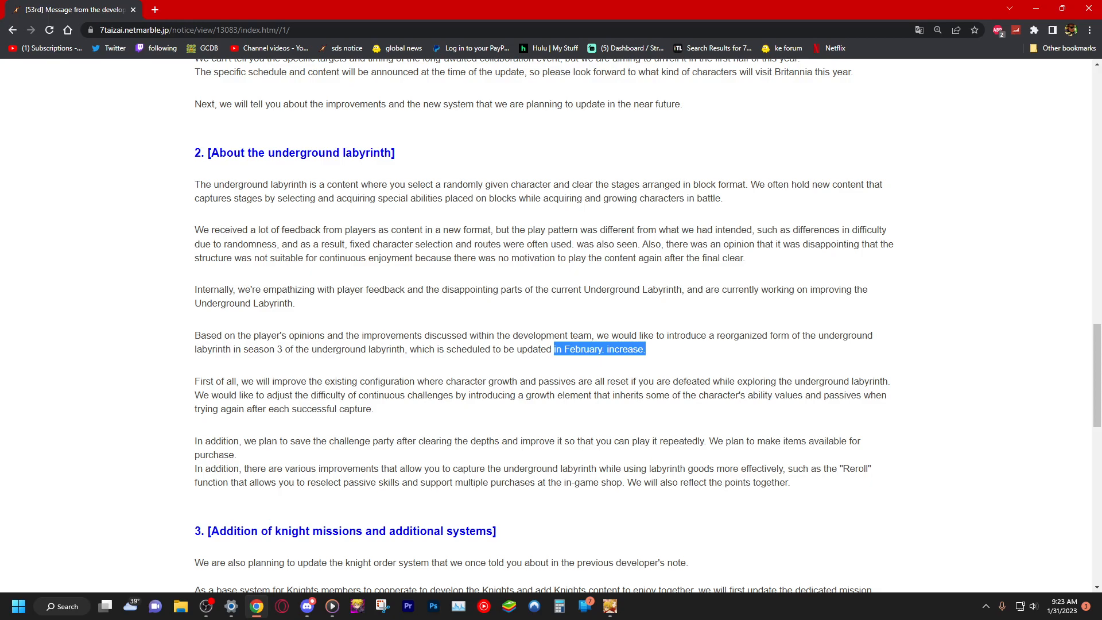
double_click(205, 380)
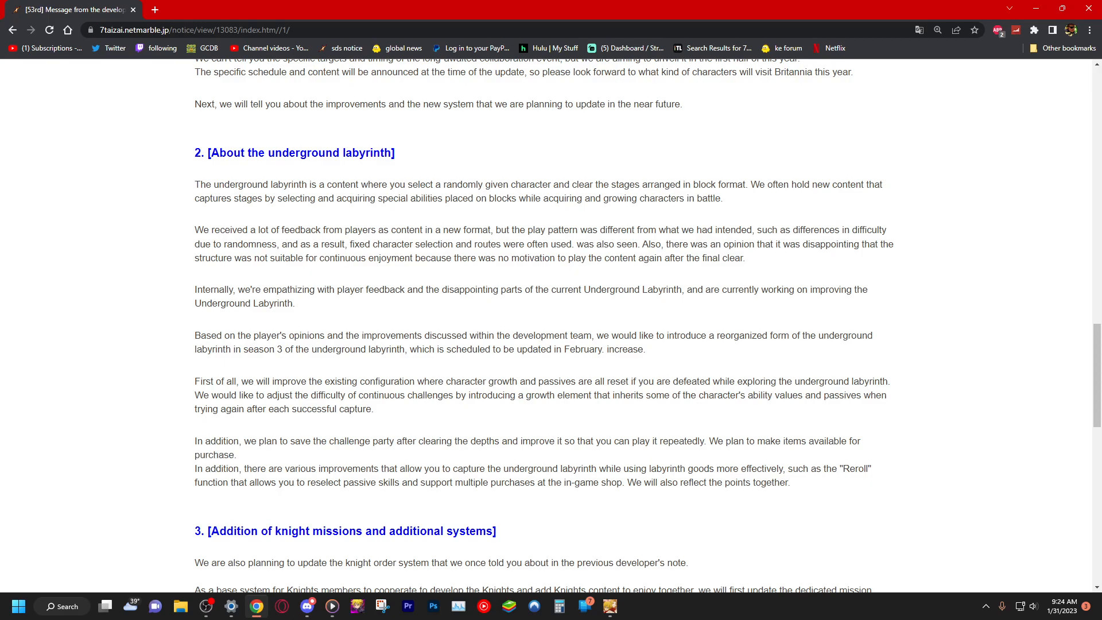
double_click(213, 455)
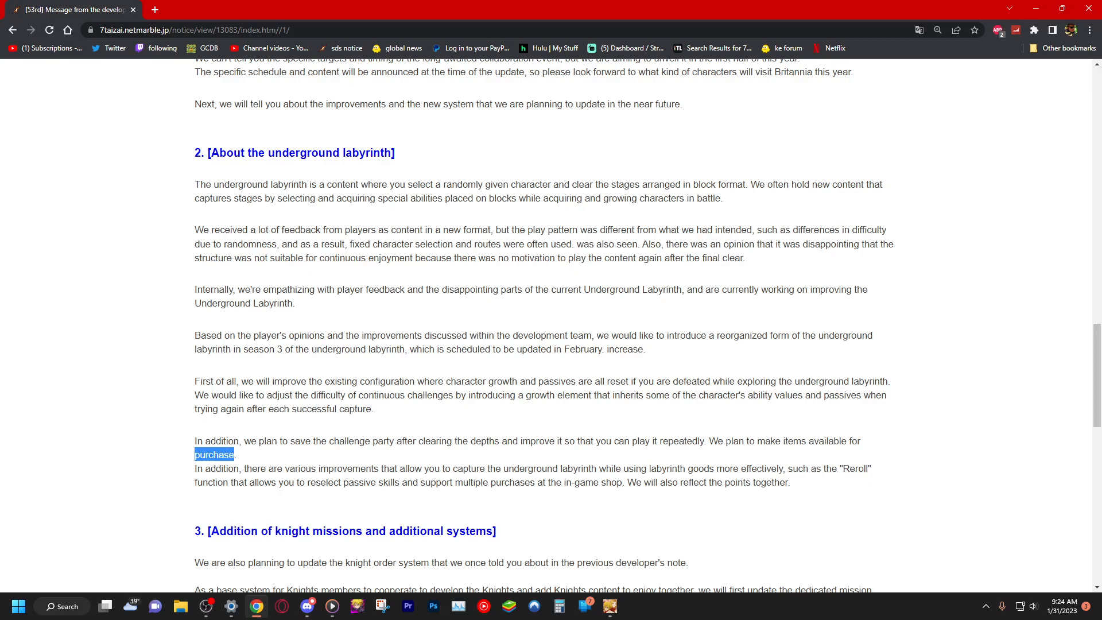
click(214, 454)
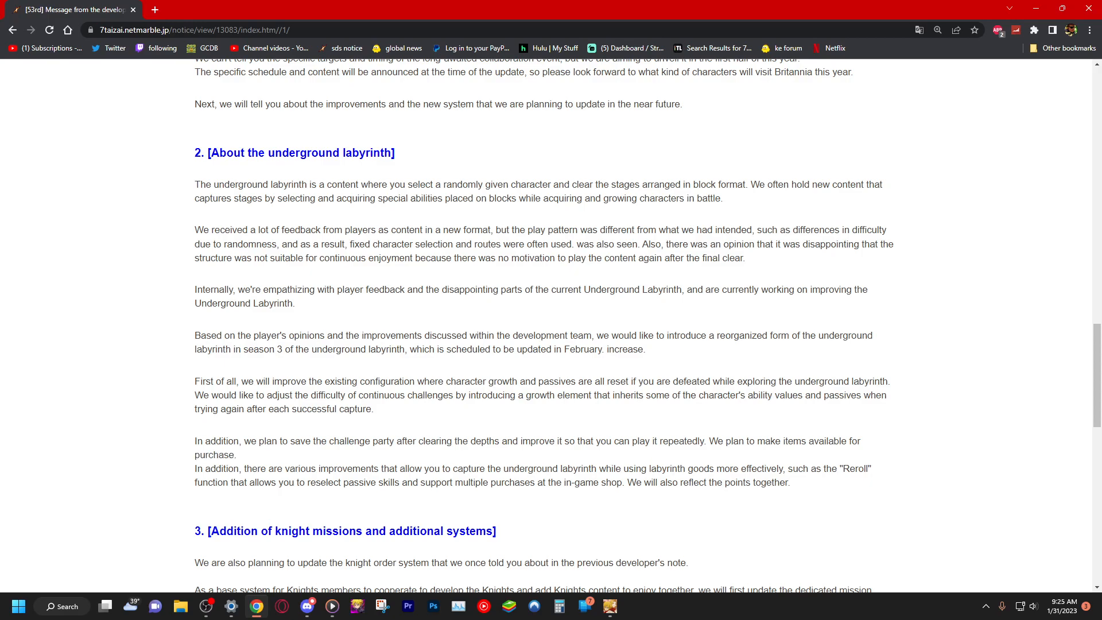
drag(195, 436, 219, 454)
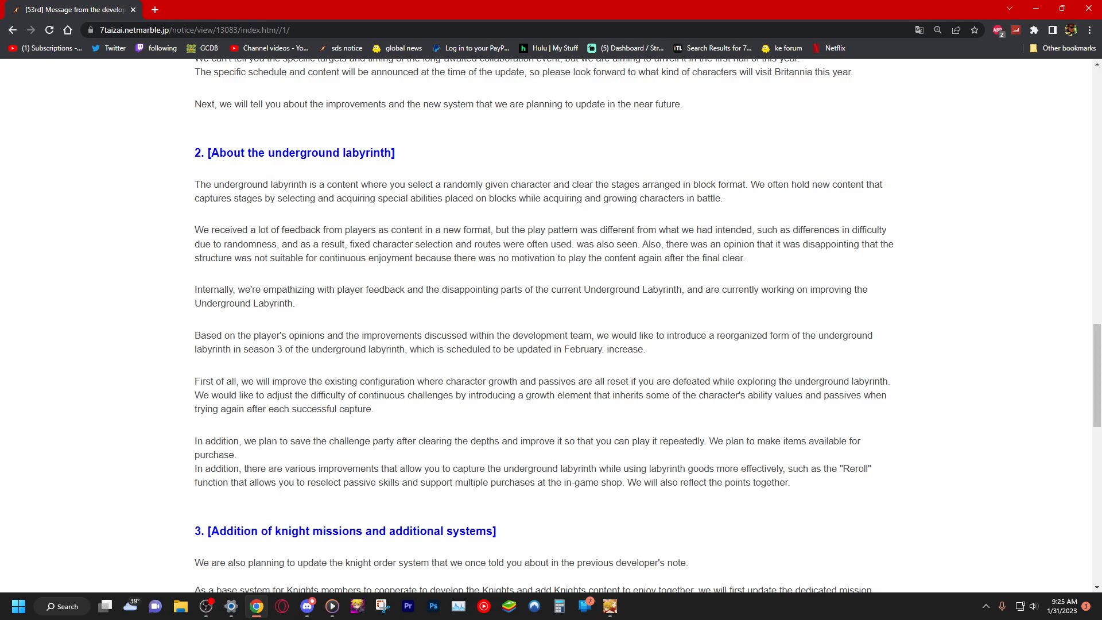
- Scroll past the knight missions section to the championship match schedule heading
scroll(down, 3)
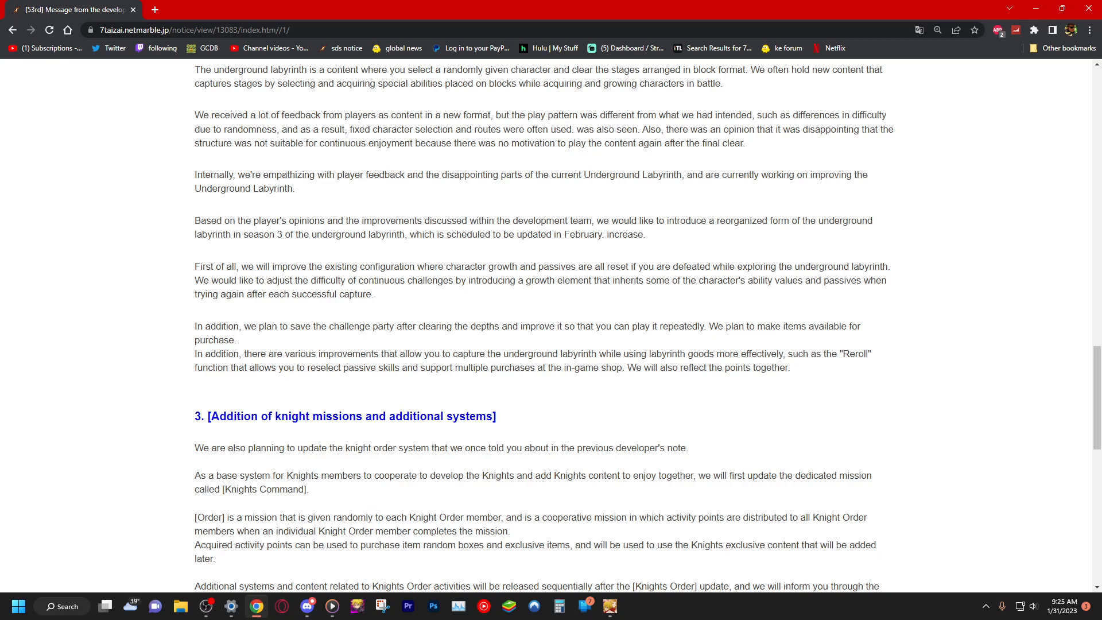
scroll(down, 3)
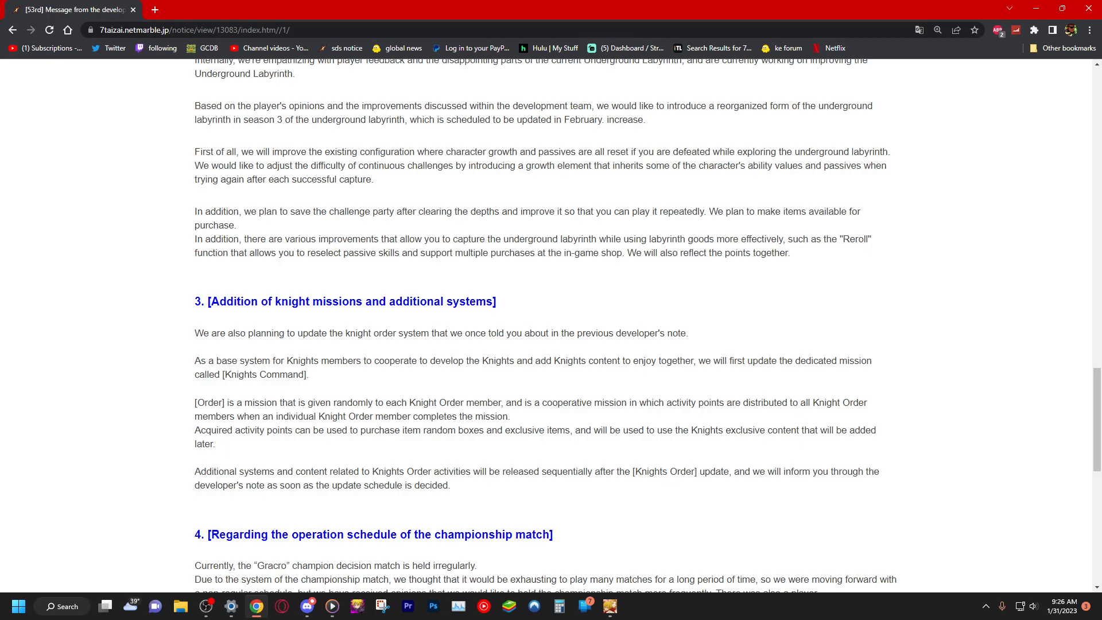
- Read section 4 on the championship match schedule through the closing thank-you lines
scroll(down, 3)
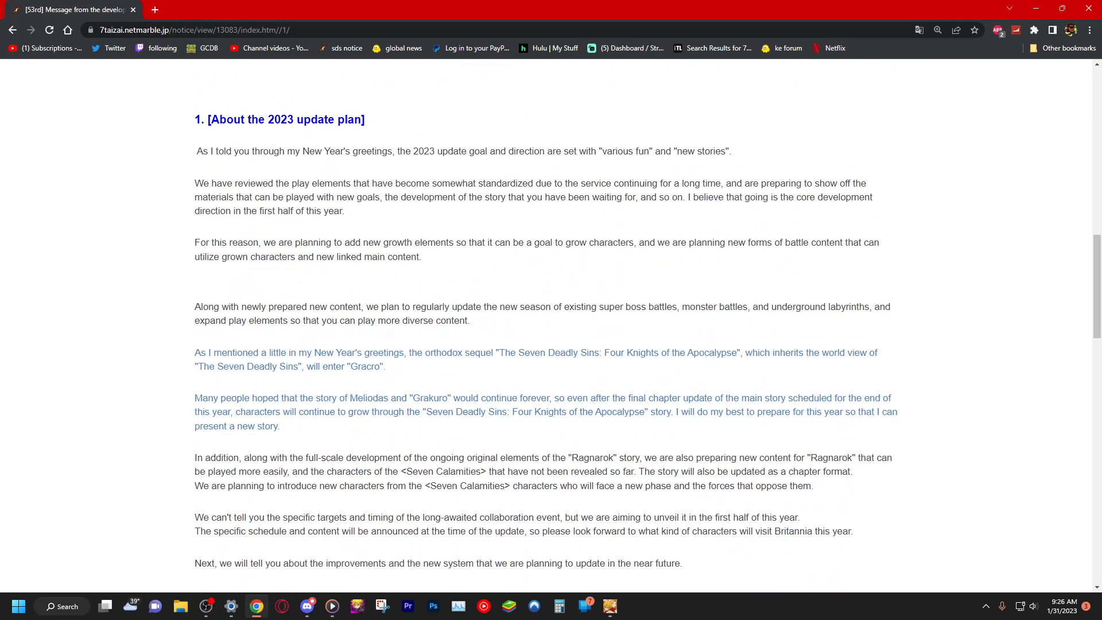
scroll(down, 3)
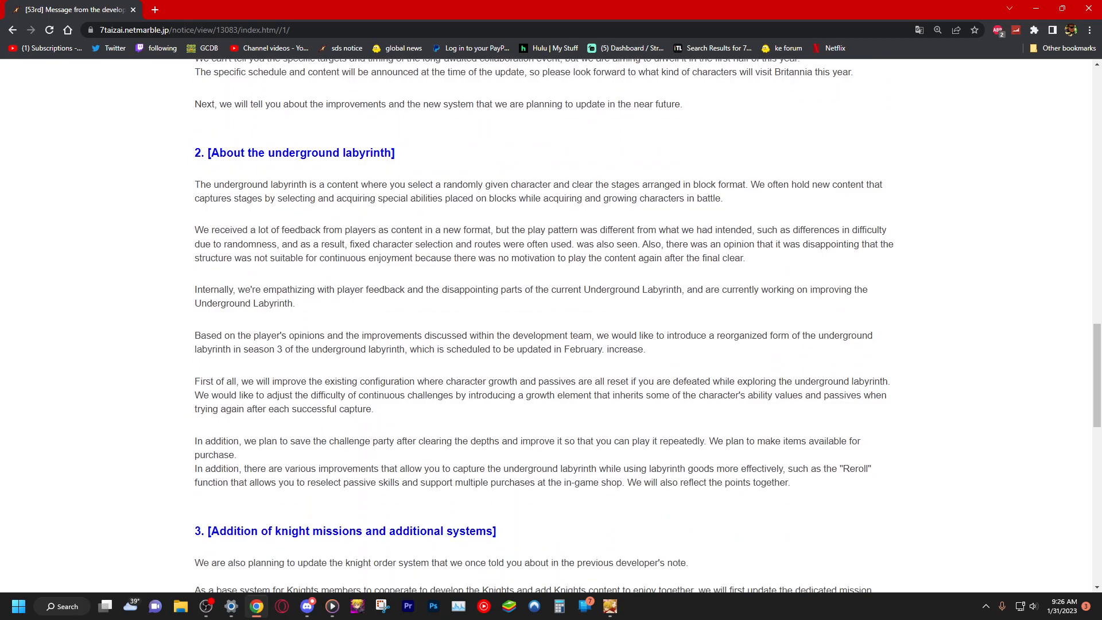
scroll(down, 3)
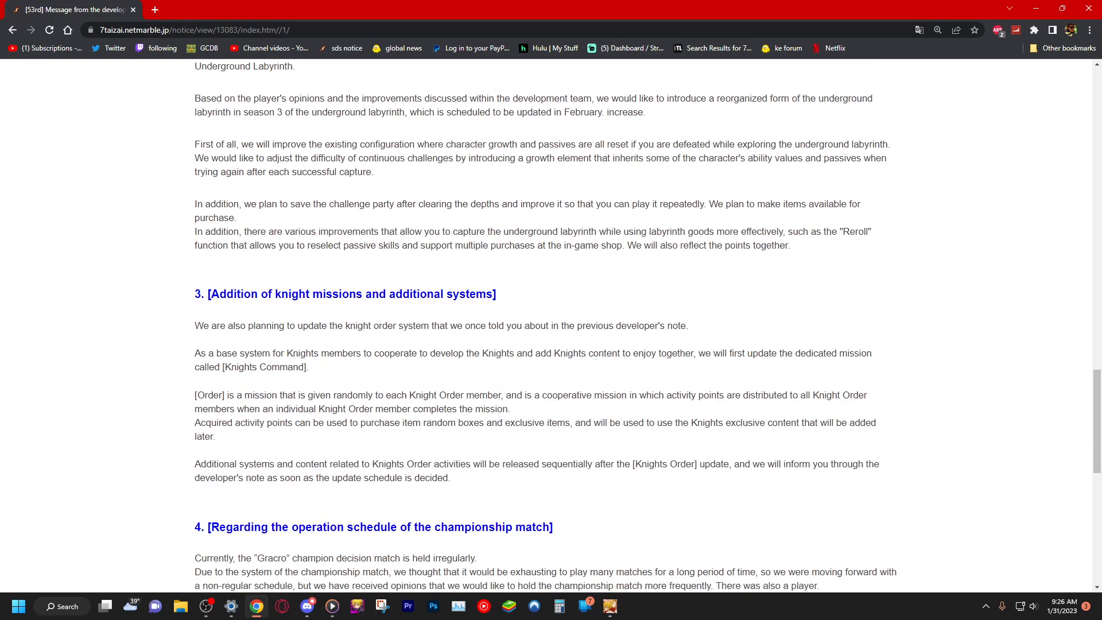
scroll(down, 3)
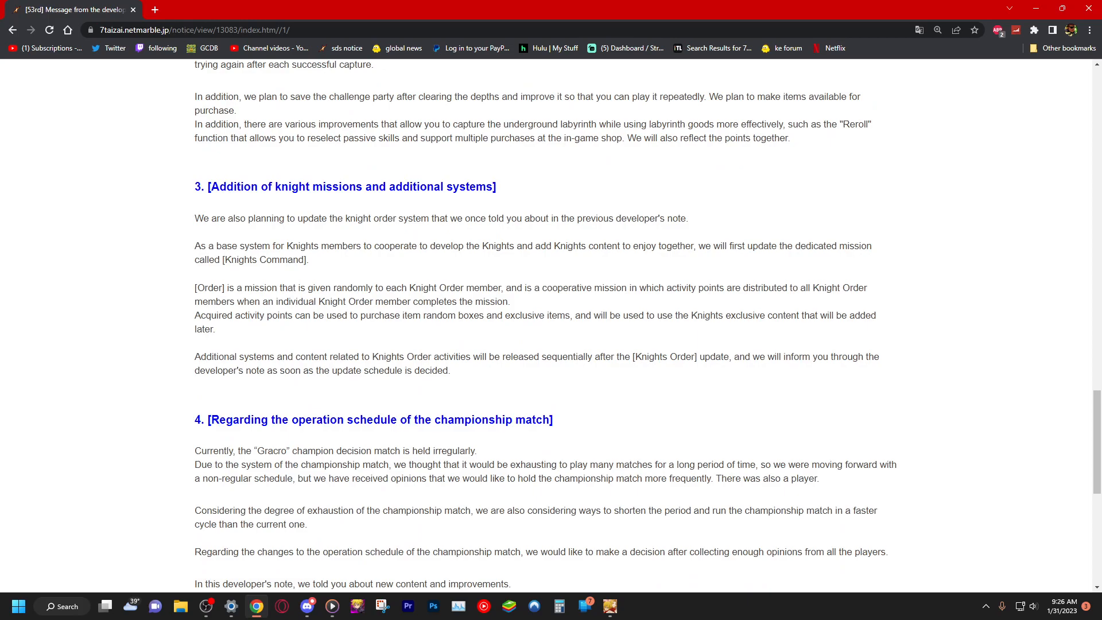
scroll(down, 3)
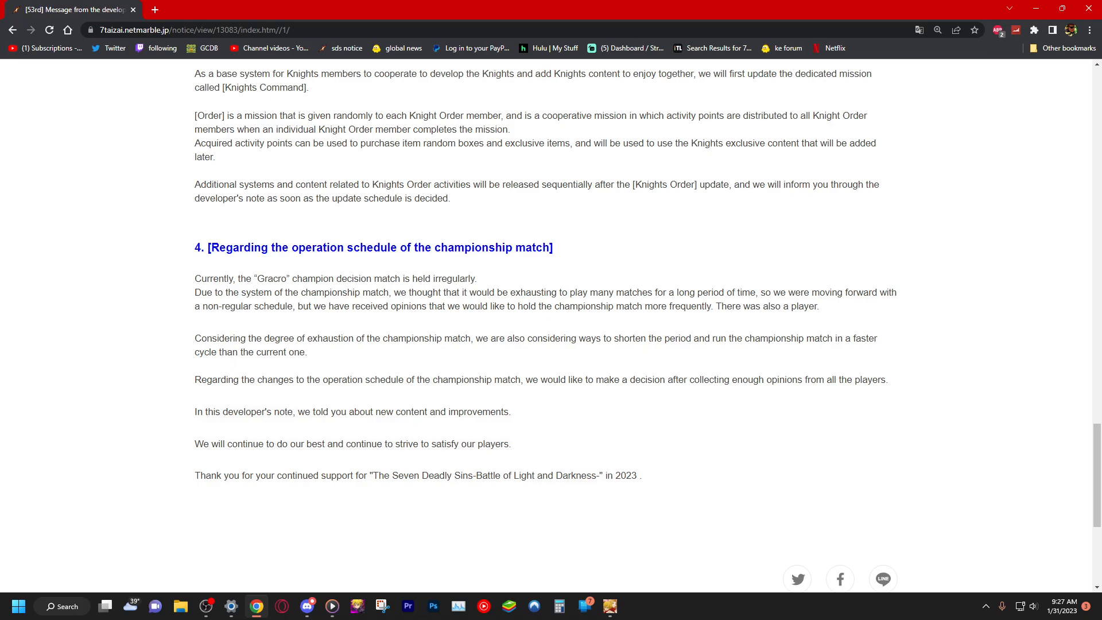
- Highlight the closing sentences about new content and satisfying players
drag(315, 411, 511, 411)
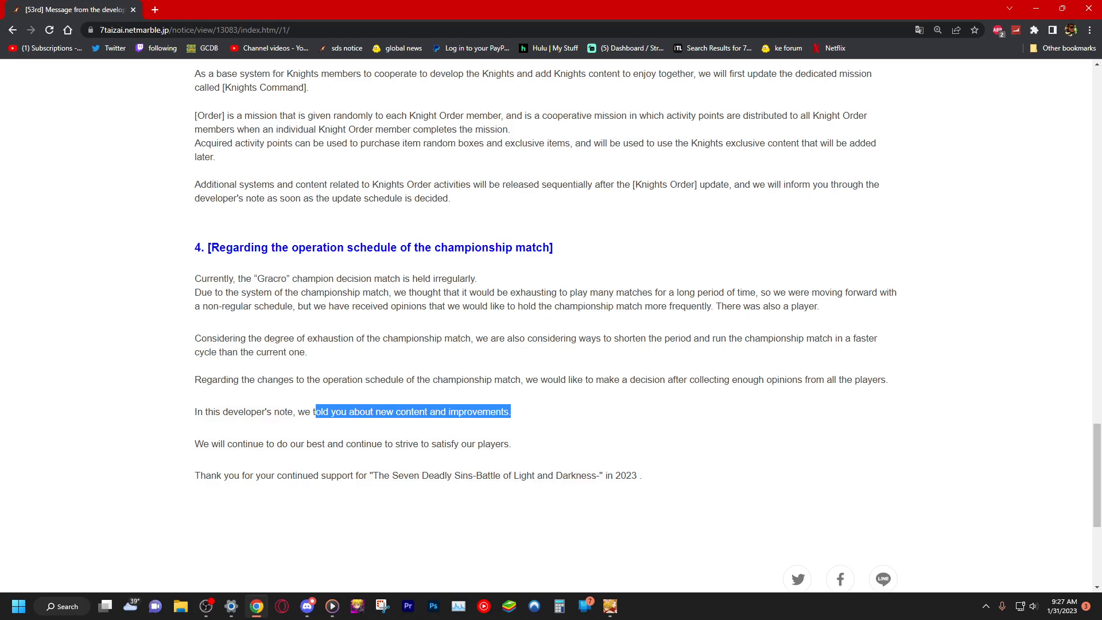
drag(195, 444, 318, 443)
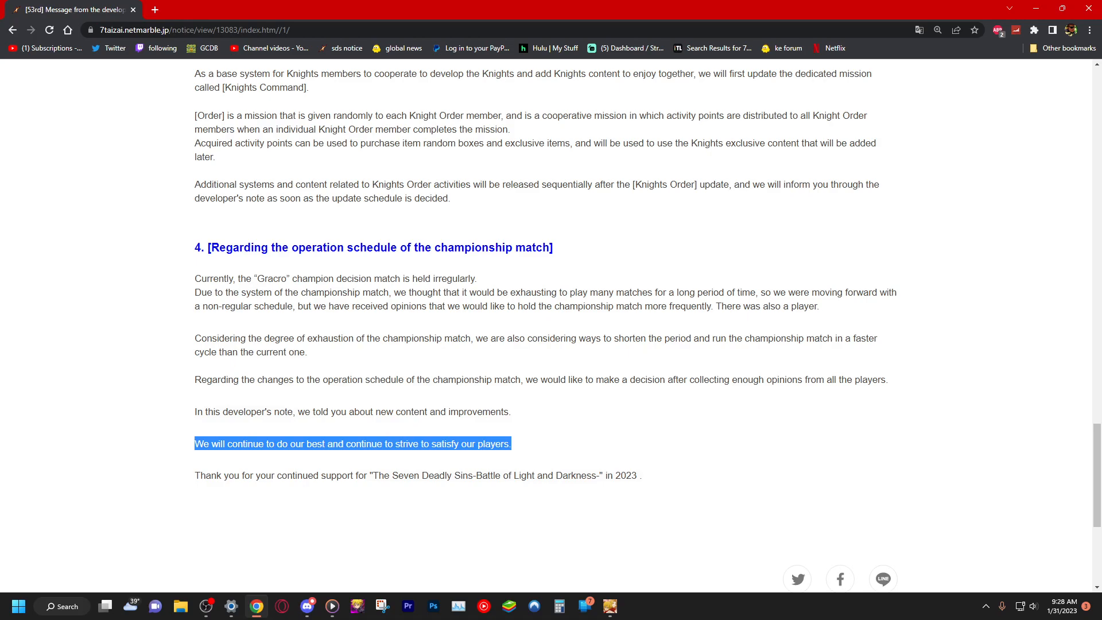
- Scroll back through all sections to the banner and Vol.53 title
scroll(up, 3)
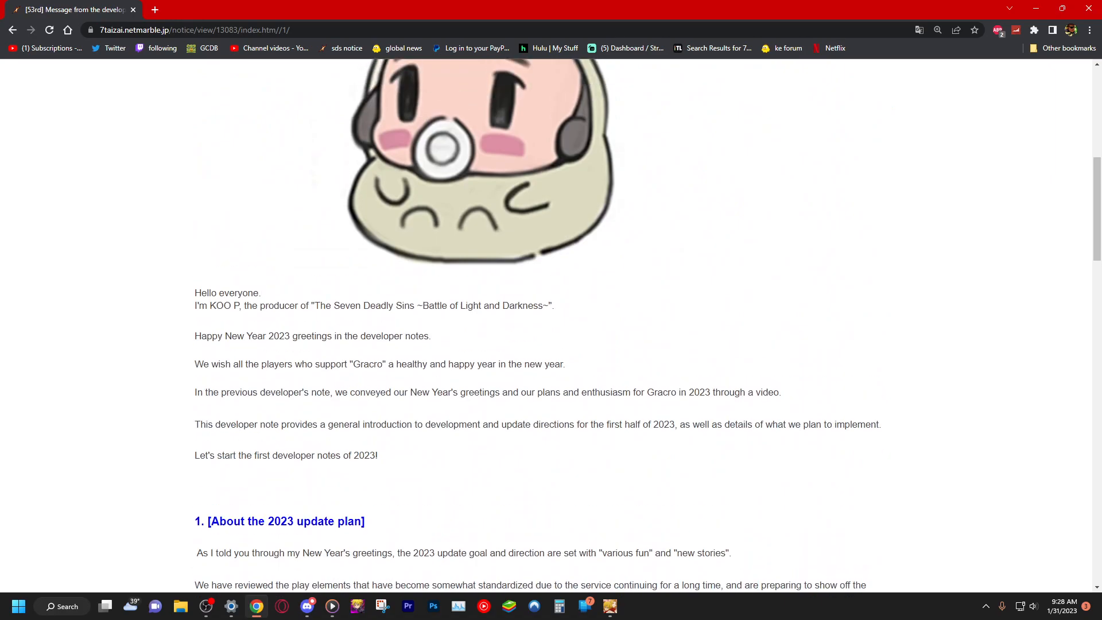
scroll(down, 3)
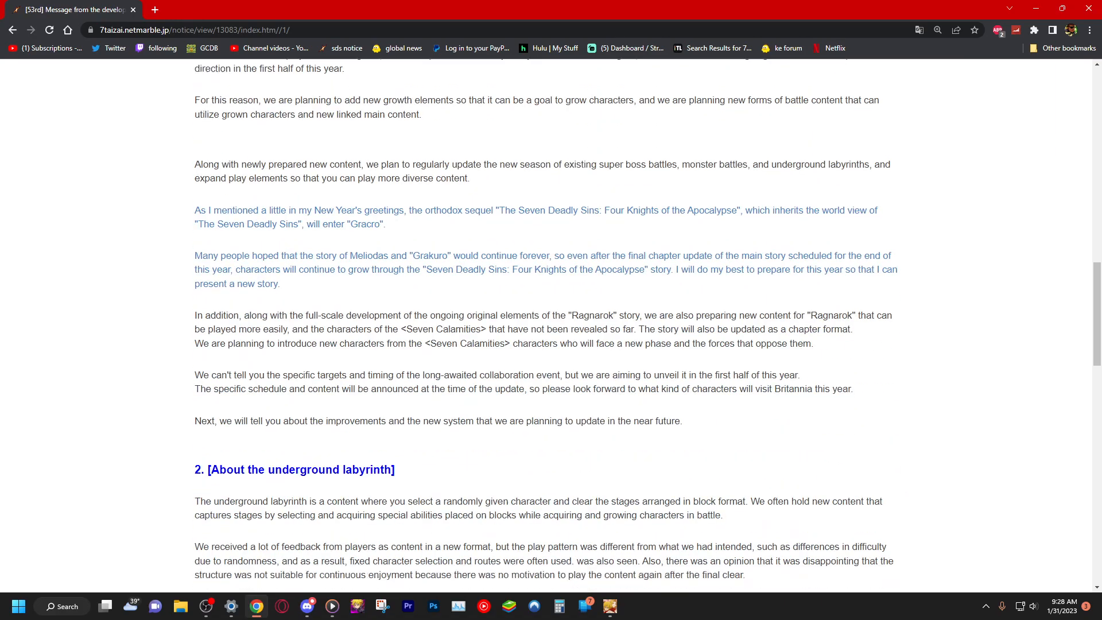
scroll(down, 3)
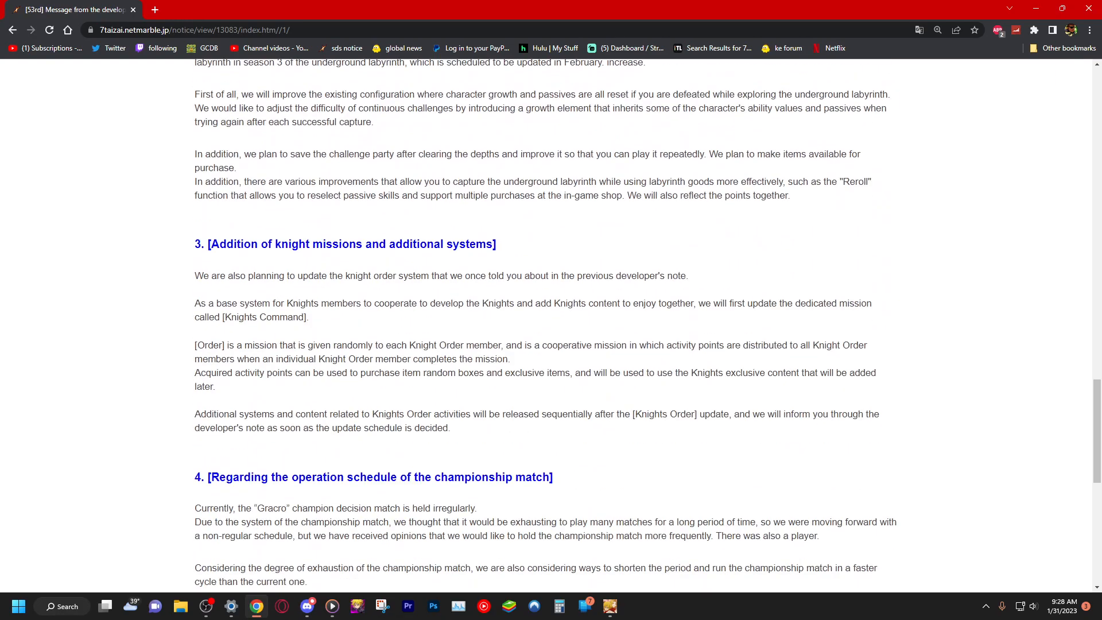
scroll(up, 3)
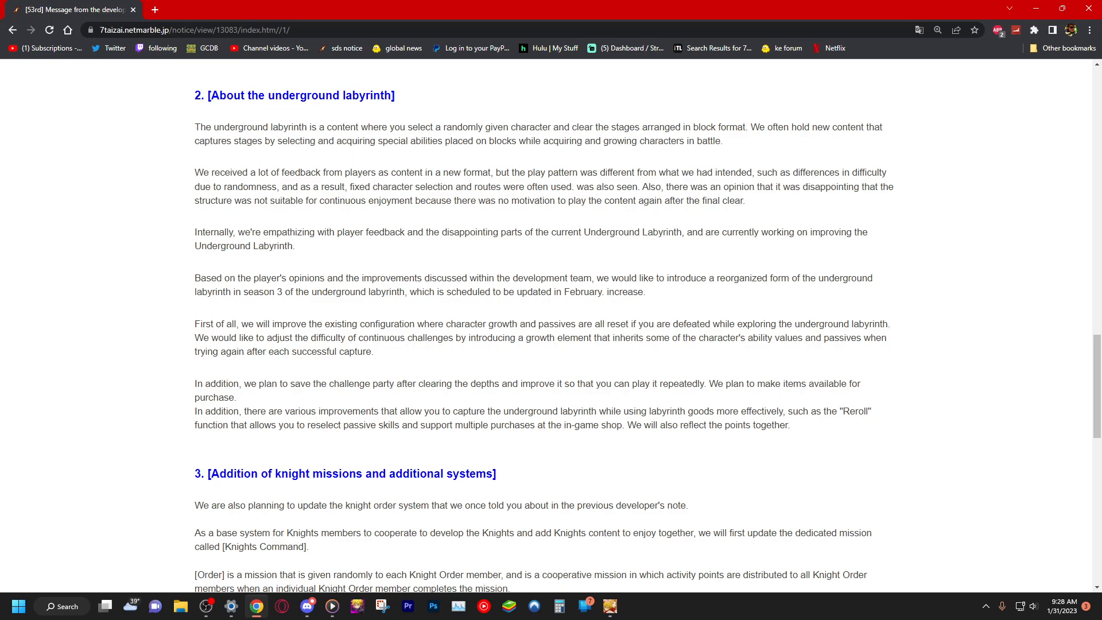
scroll(down, 3)
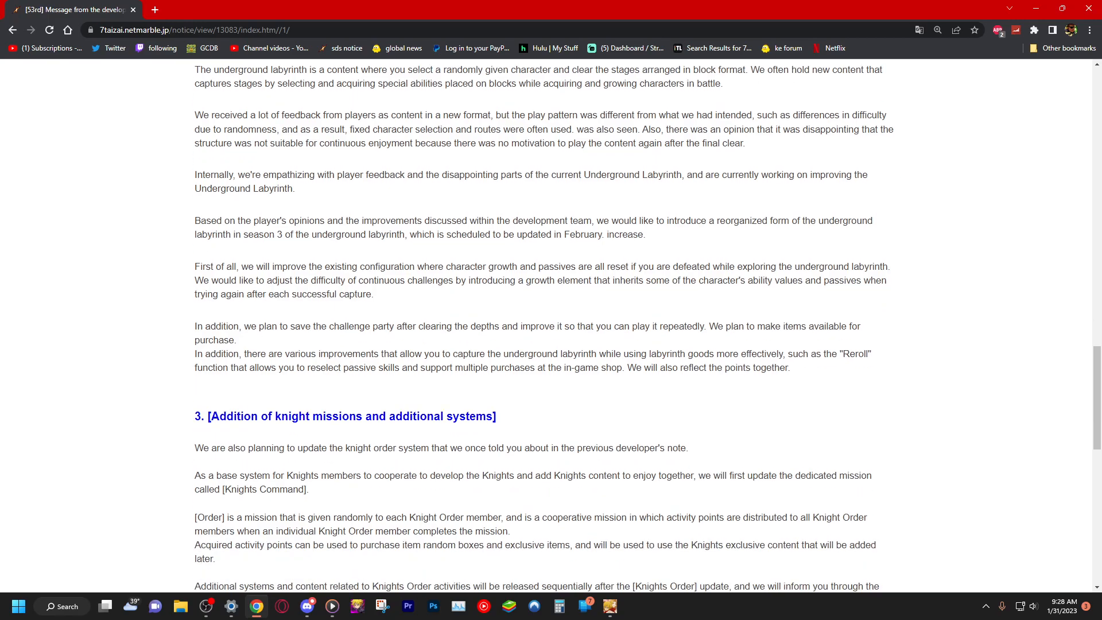
scroll(down, 3)
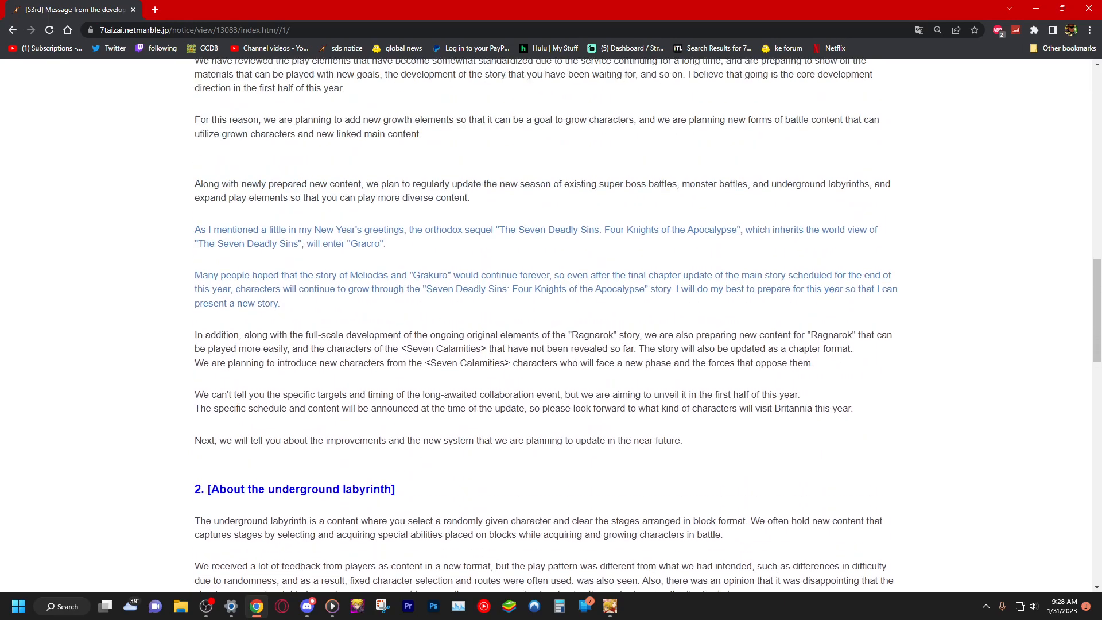
scroll(up, 3)
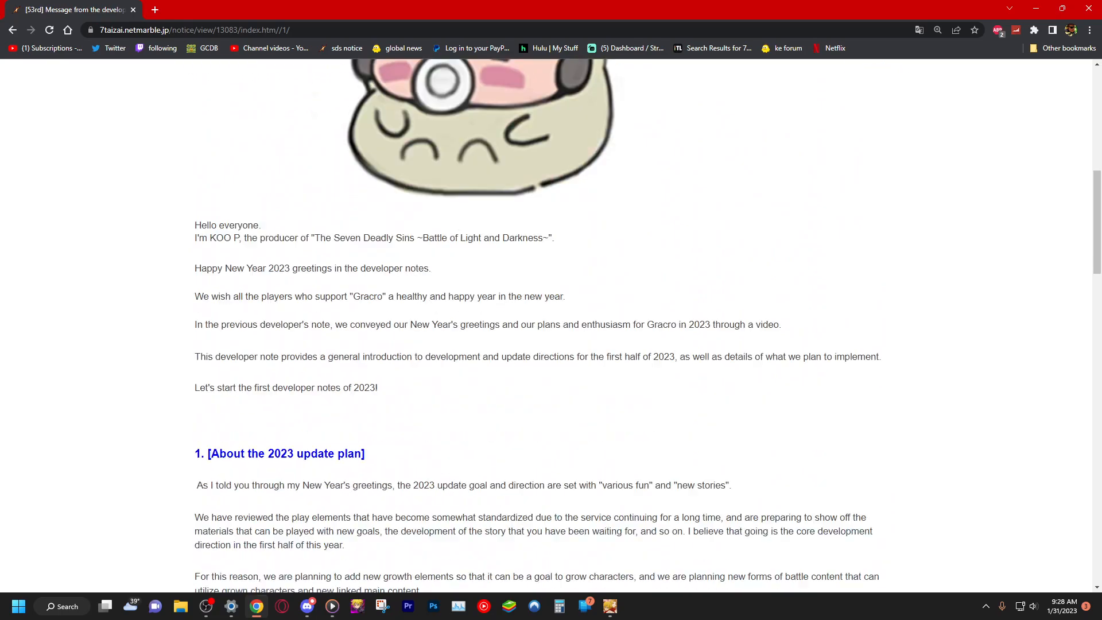
scroll(down, 3)
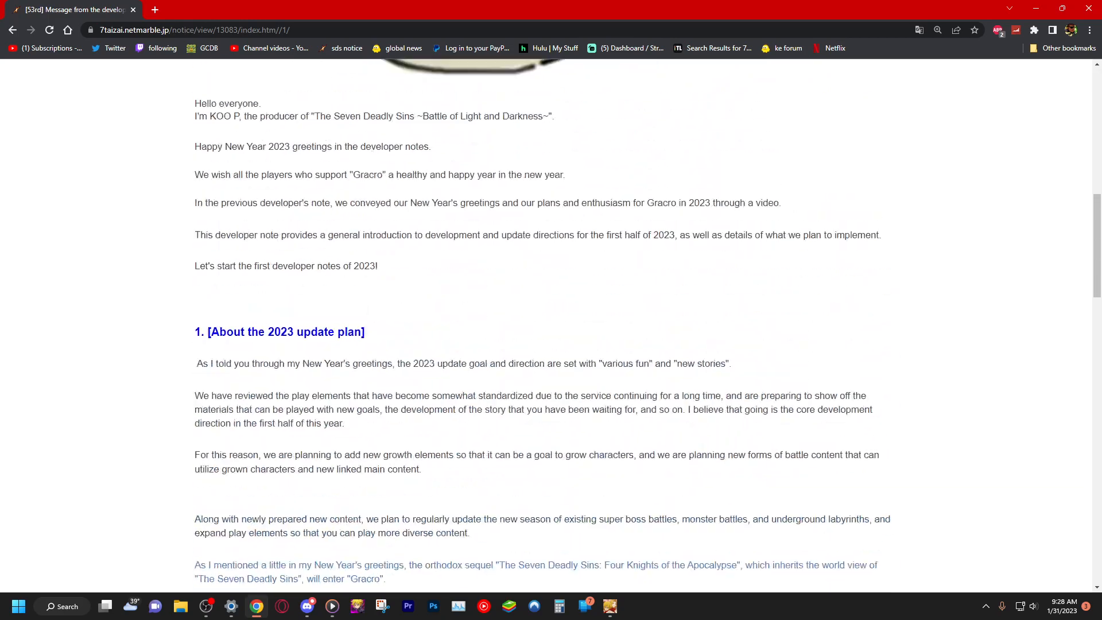
scroll(down, 3)
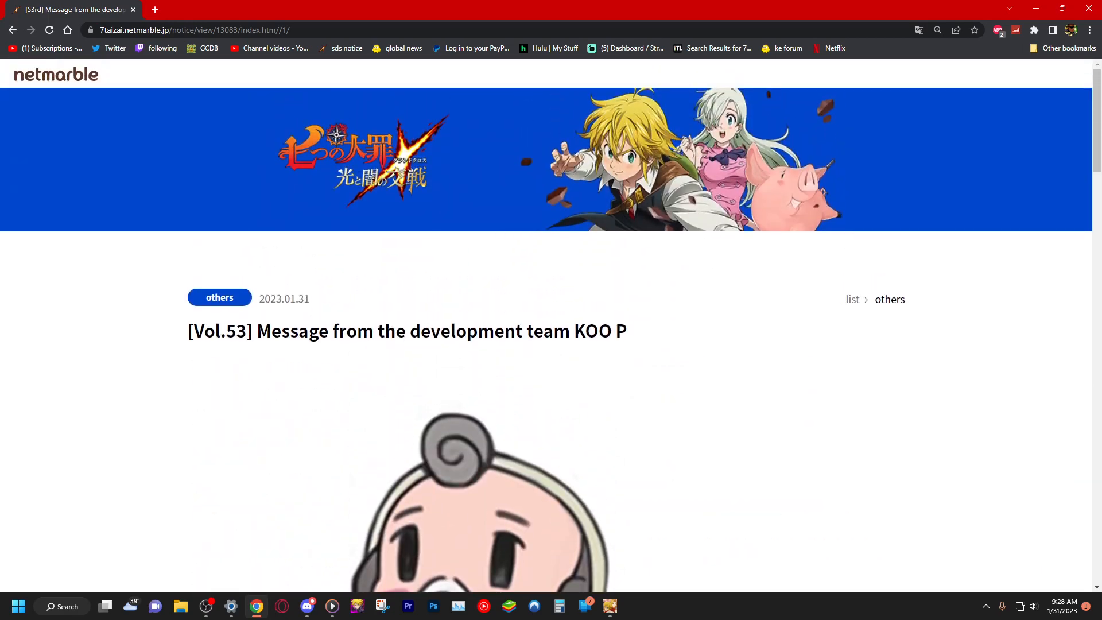
- Scroll past the intro image and greeting to '1. [About the 2023 update plan]'
scroll(down, 3)
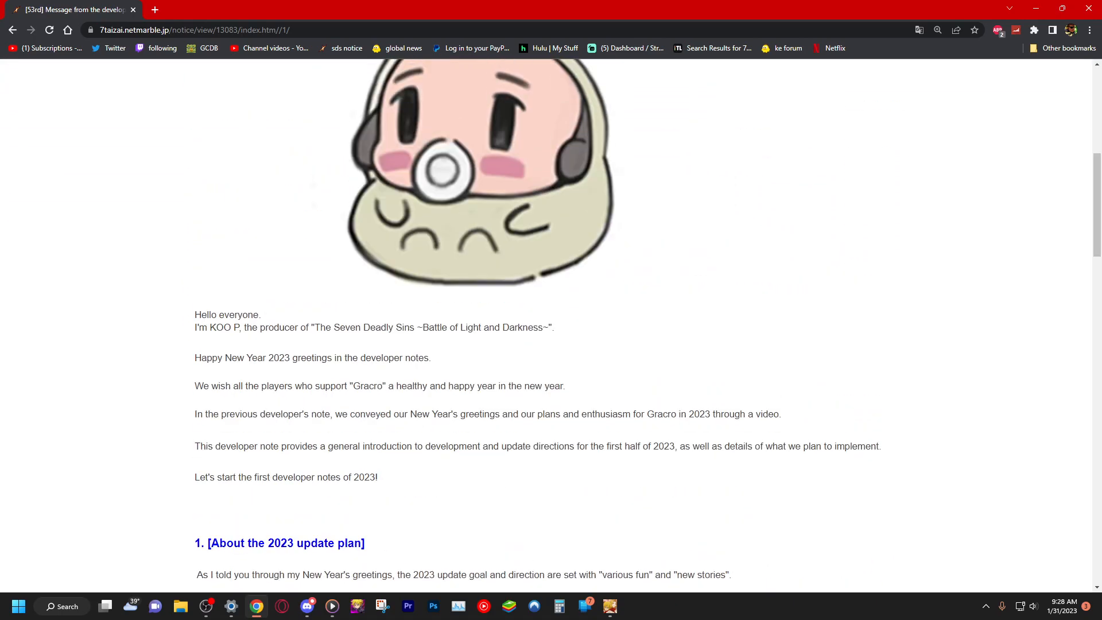
scroll(down, 3)
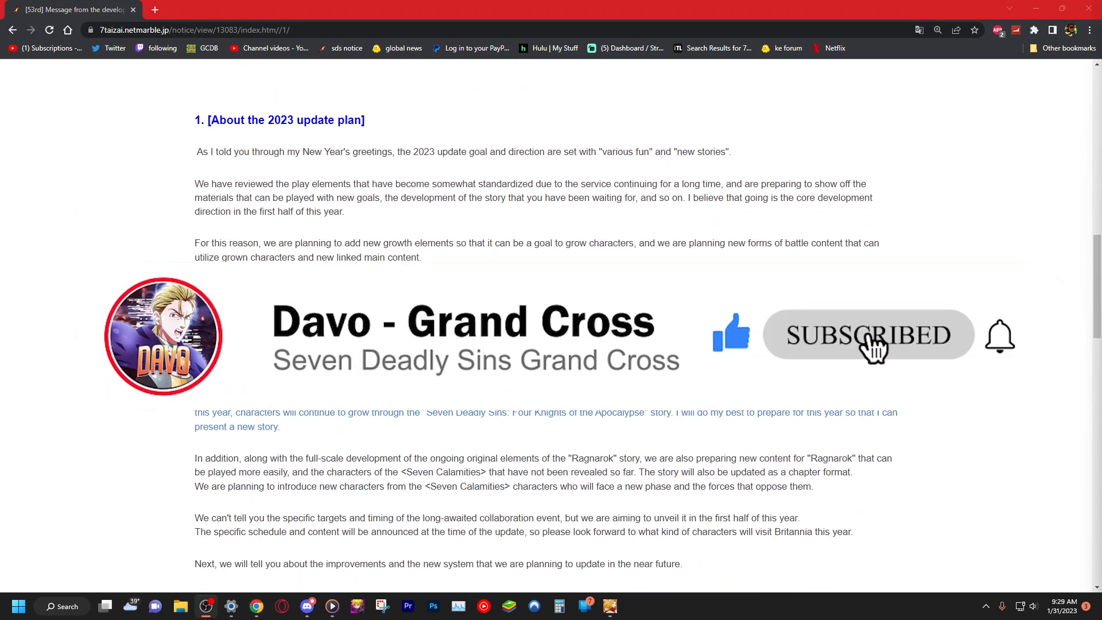
mouse_move(998, 401)
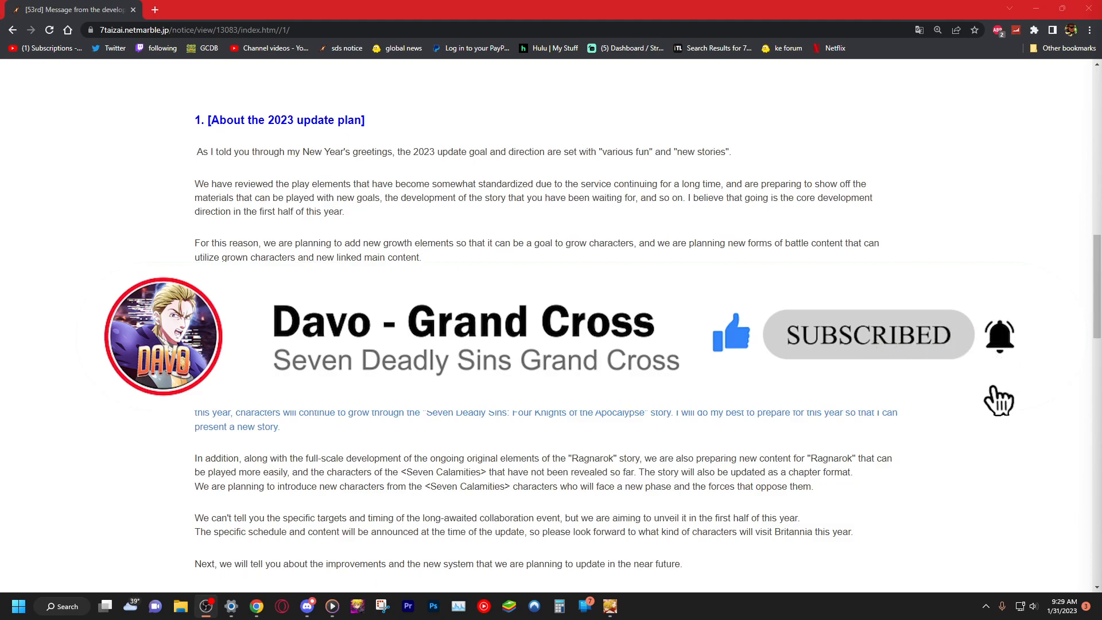